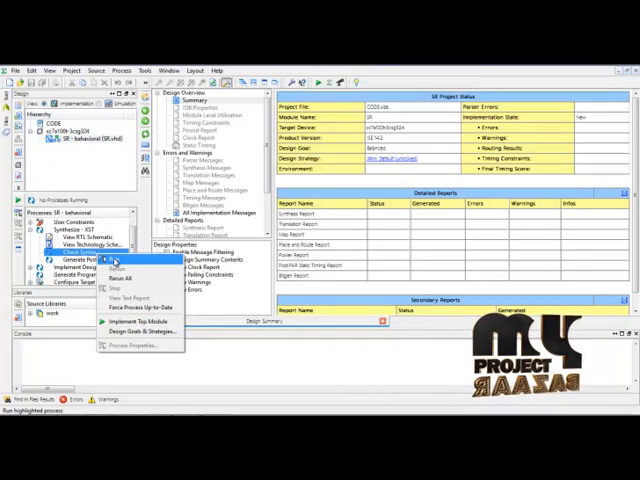
- Run View RTL Schematic so the Create RTL Schematic wizard appears after synthesis
left_click(112, 260)
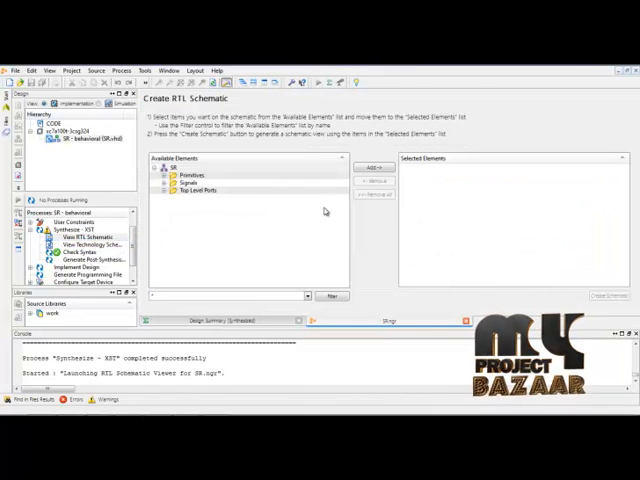
- Generate the RTL schematic from the top-level SR block showing clk, enable, rst and the 16-bit output
left_click(372, 168)
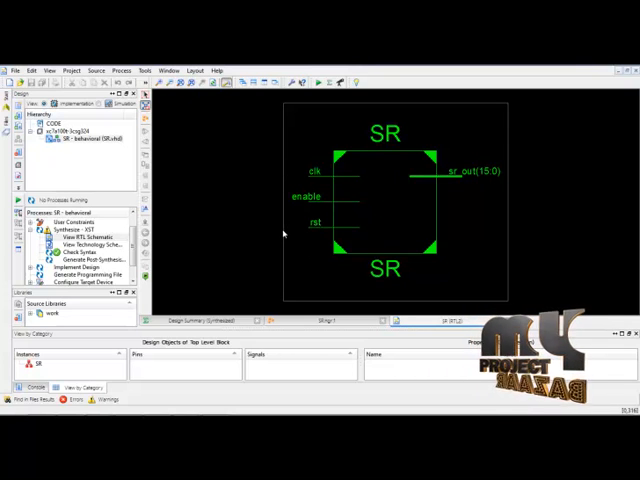
mouse_move(298, 232)
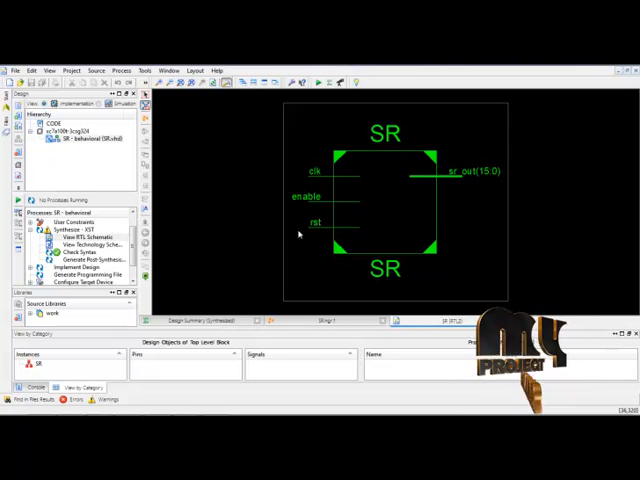
mouse_move(492, 192)
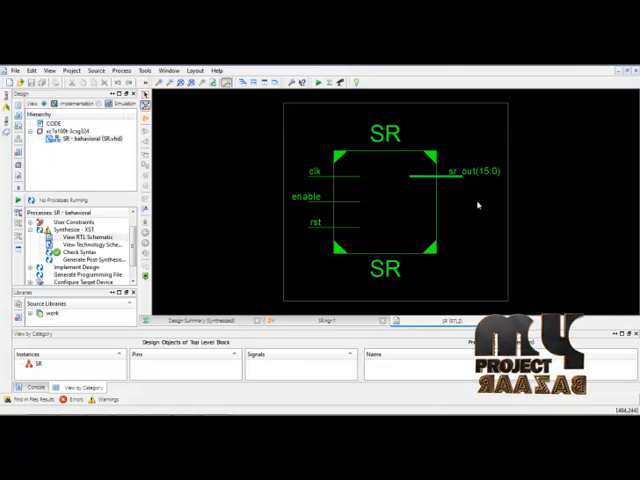
mouse_move(240, 256)
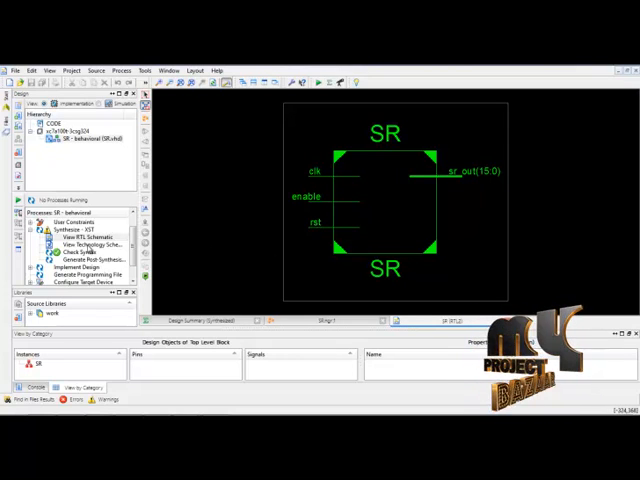
- Run View Technology Schematic and generate it from the top-level SR block
right_click(90, 240)
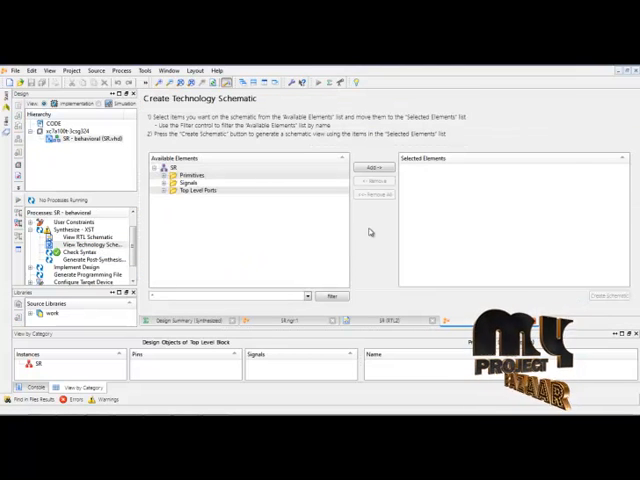
left_click(370, 166)
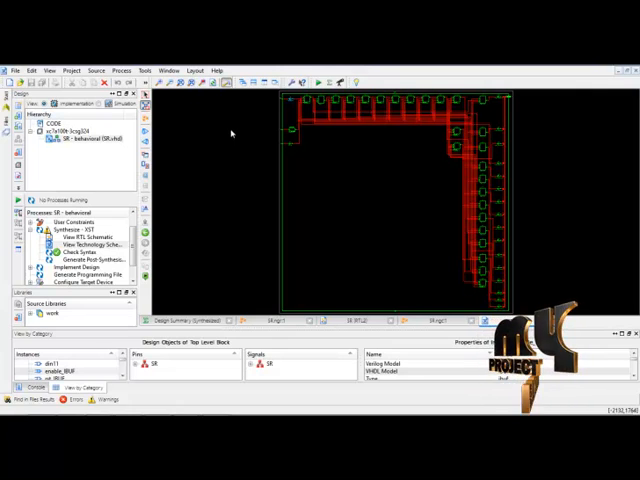
mouse_move(100, 150)
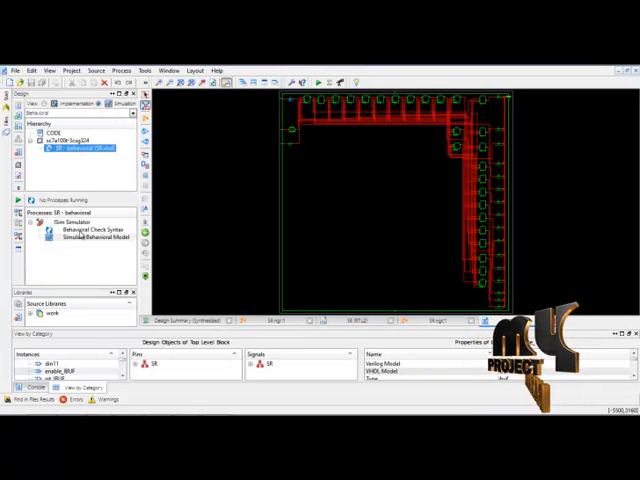
- Run Behavioral Check Syntax on the testbench, then Simulate Behavioral Model to launch ISim
double_click(86, 232)
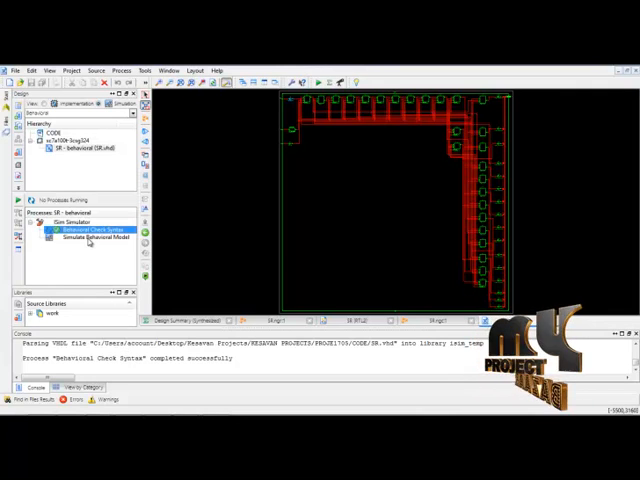
double_click(92, 236)
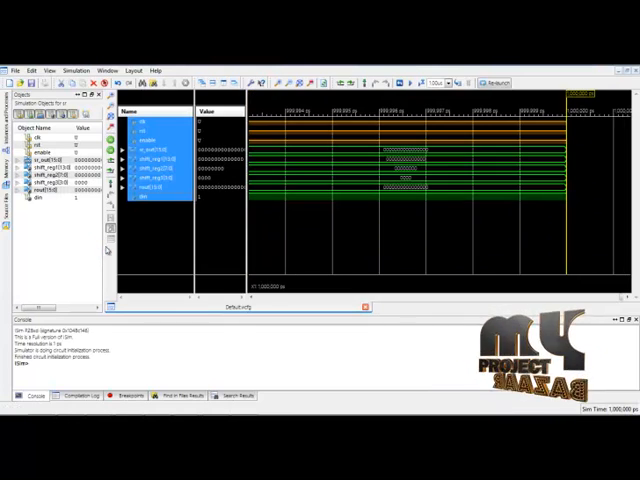
mouse_move(212, 248)
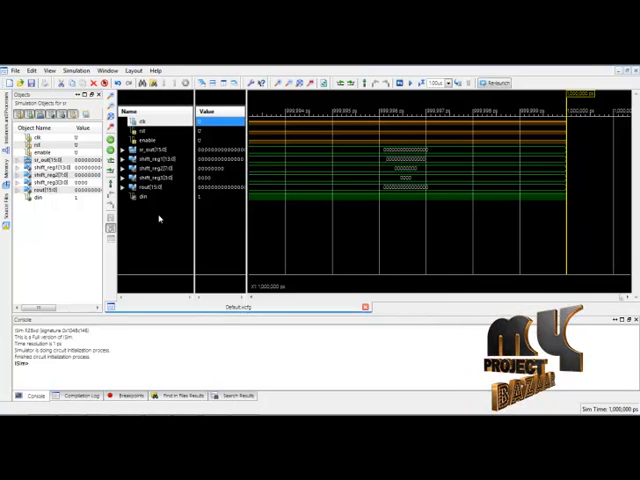
mouse_move(252, 172)
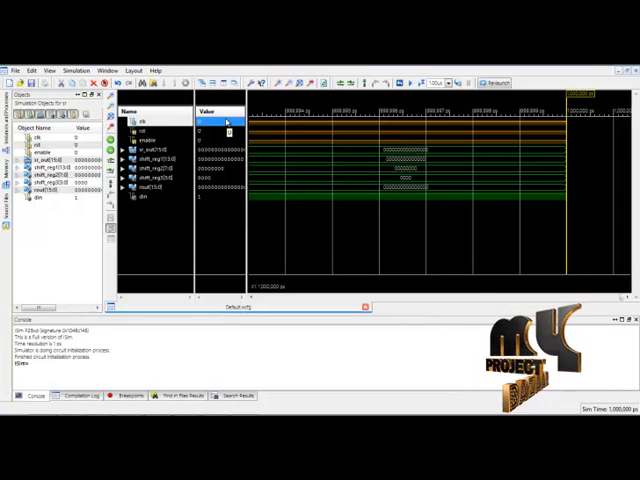
- Force a clock onto the first testbench input signal and apply it
right_click(224, 120)
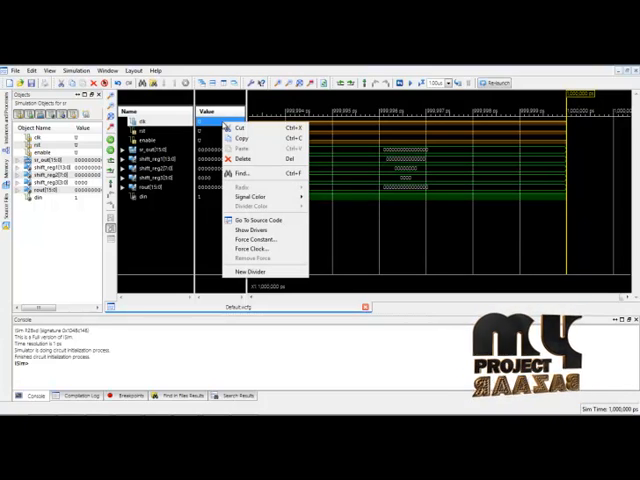
left_click(260, 236)
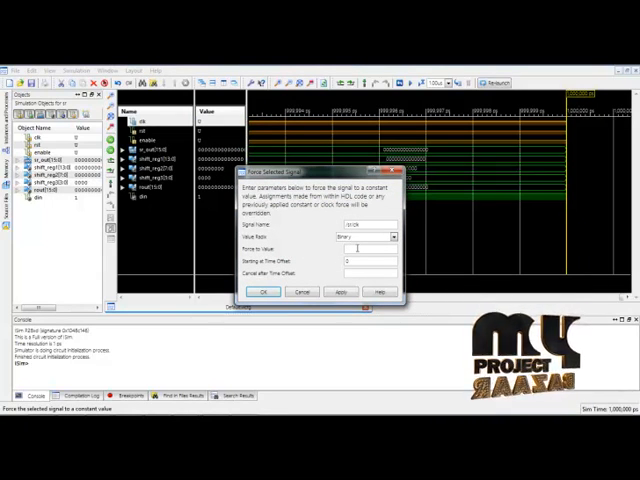
left_click(262, 292)
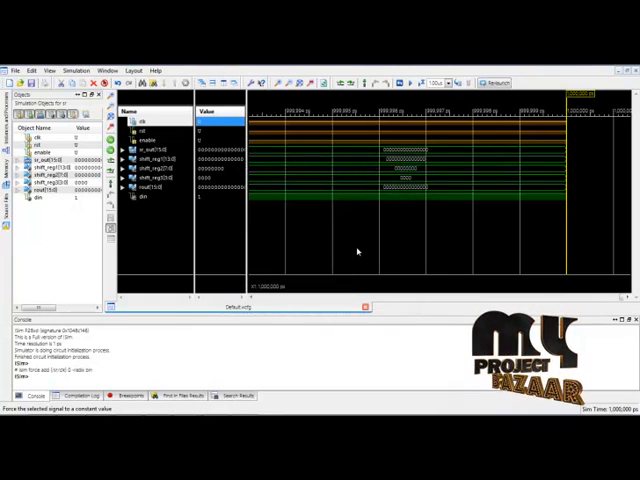
- Set up a Force Constant on the next input signal, entering its value and parameters
right_click(164, 136)
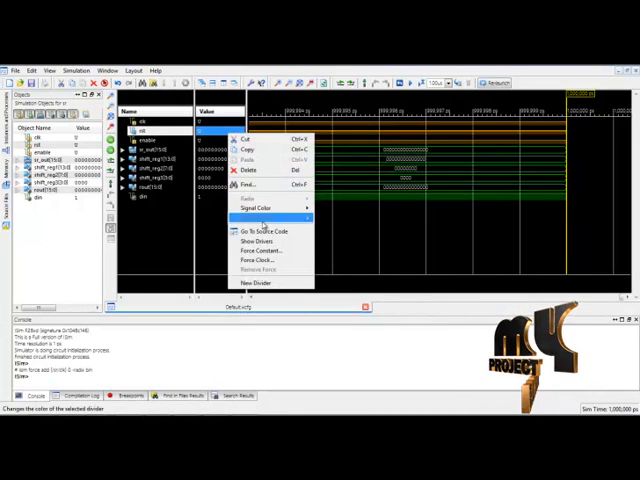
left_click(262, 250)
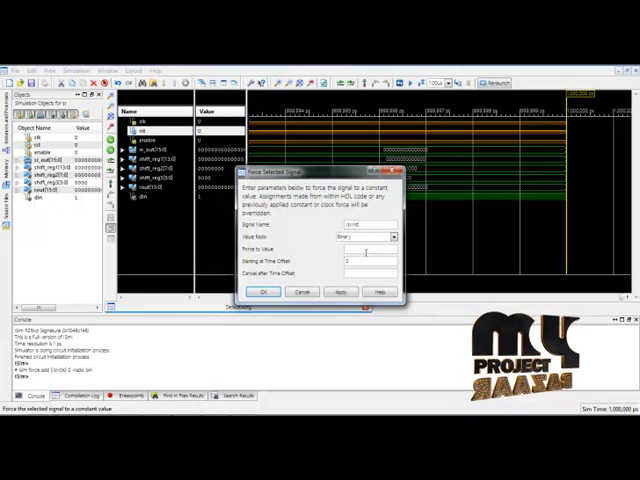
left_click(264, 292)
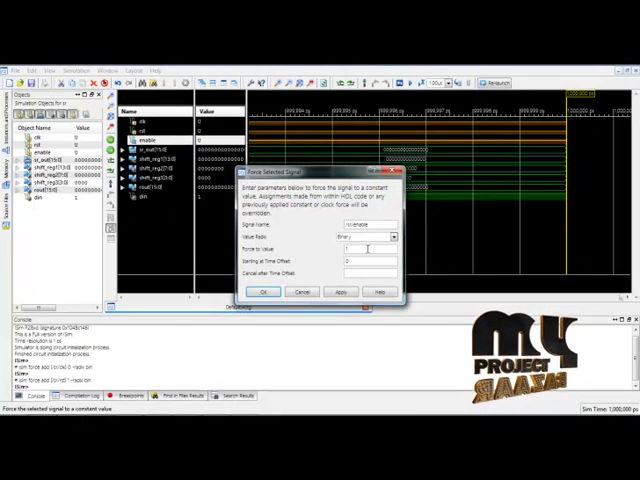
left_click(264, 292)
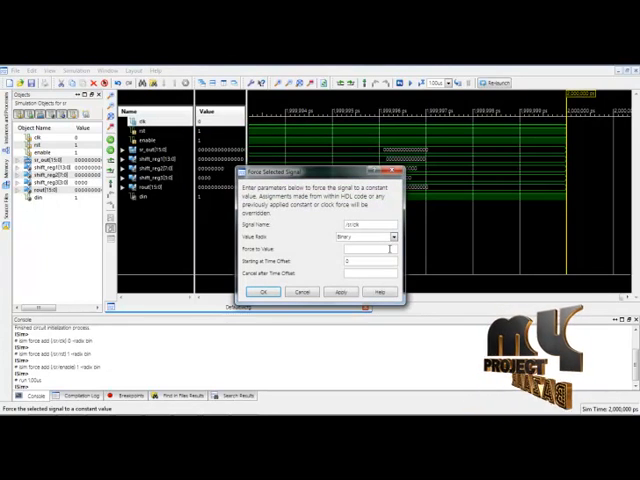
left_click(264, 292)
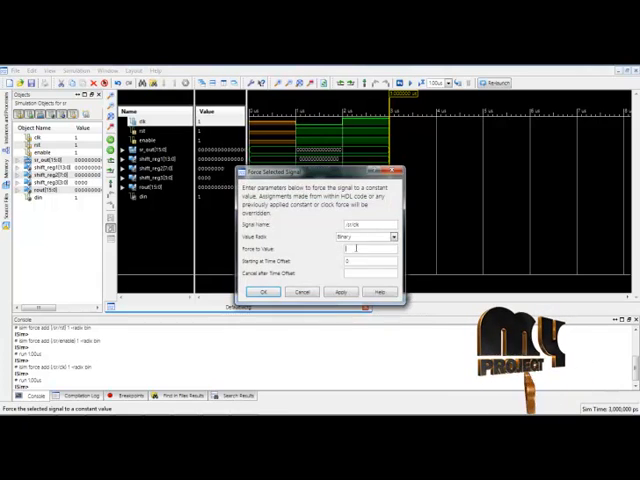
- Apply the pending constant force and force a constant onto another input signal
left_click(264, 292)
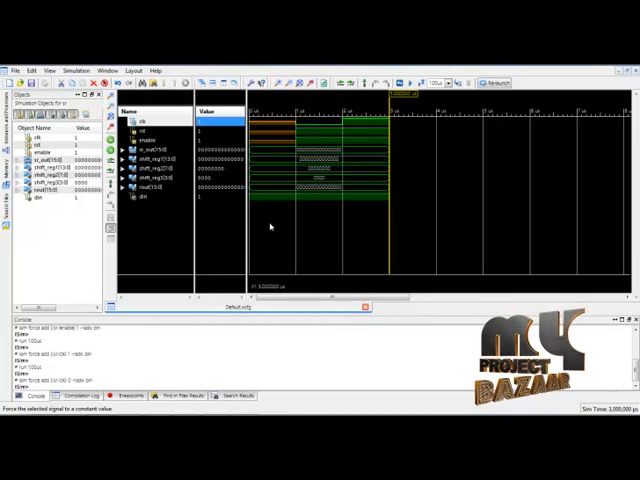
right_click(150, 122)
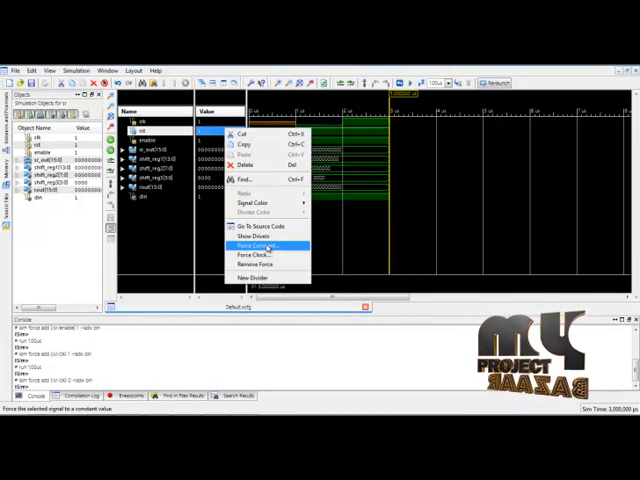
left_click(254, 244)
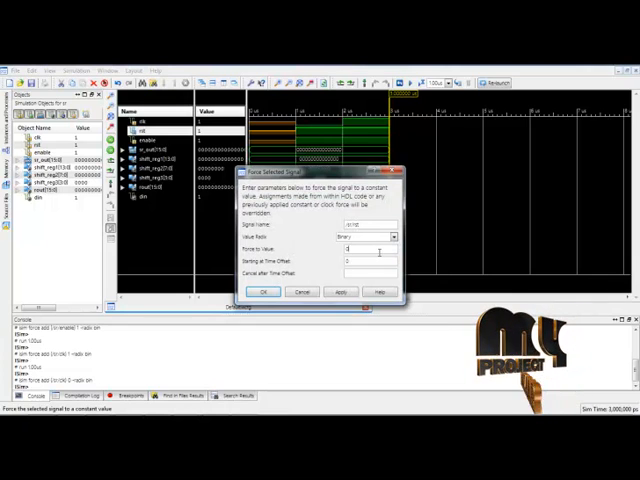
left_click(264, 292)
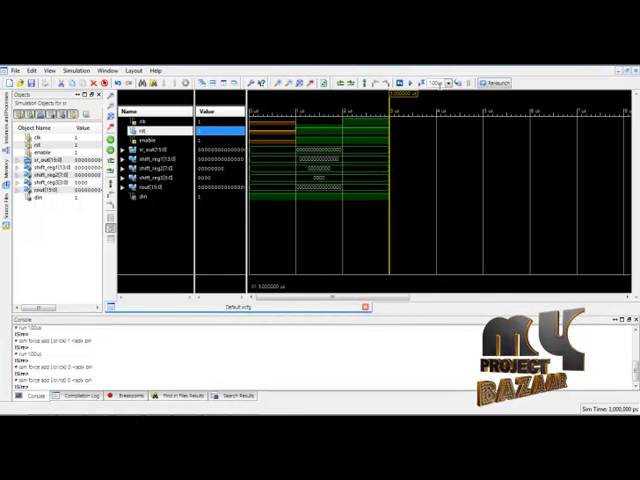
- Force constants on the remaining inputs and rerun so the waveform shows the clocked 16-bit random outputs
right_click(136, 122)
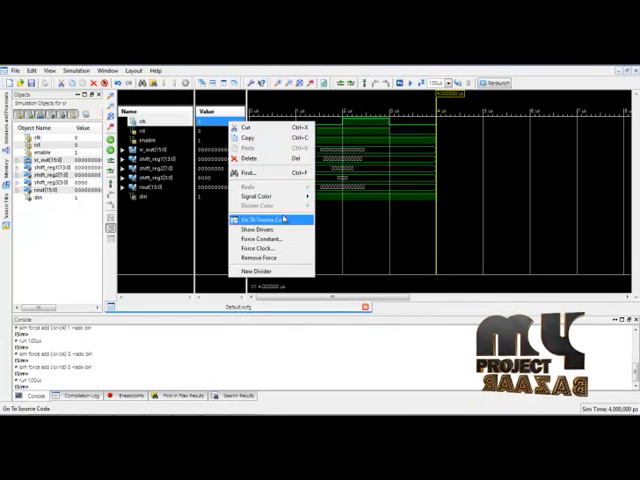
left_click(258, 228)
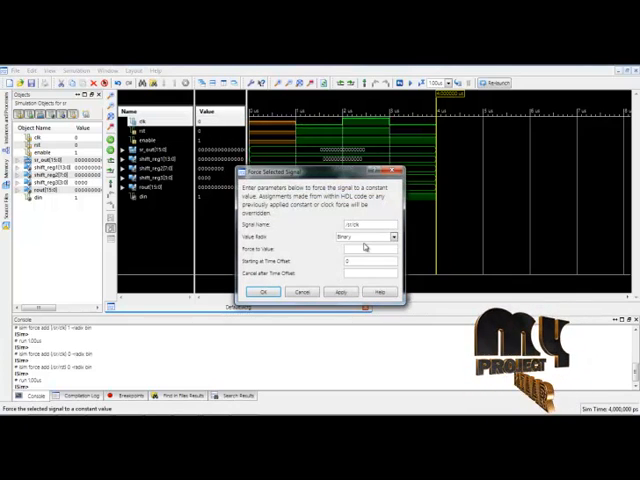
left_click(264, 292)
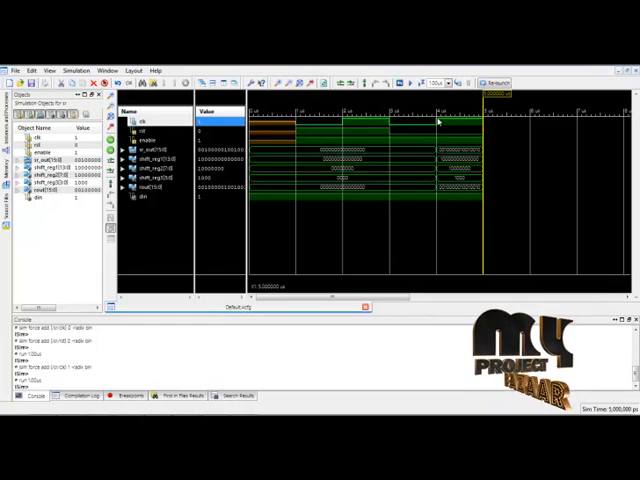
right_click(236, 122)
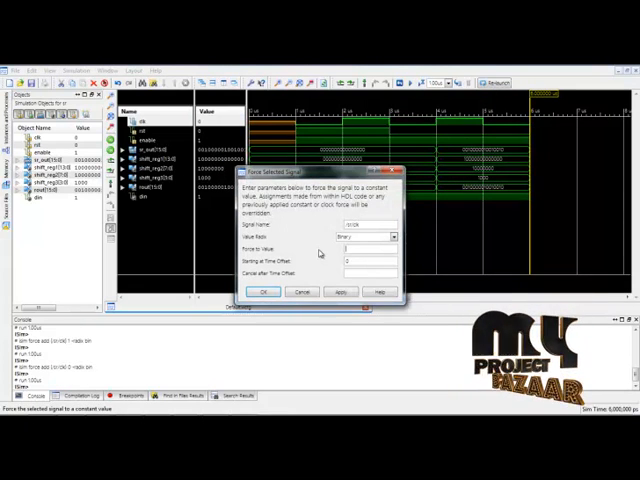
left_click(264, 292)
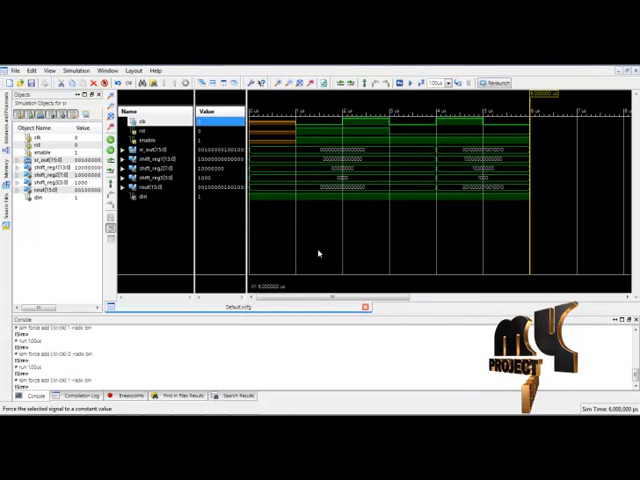